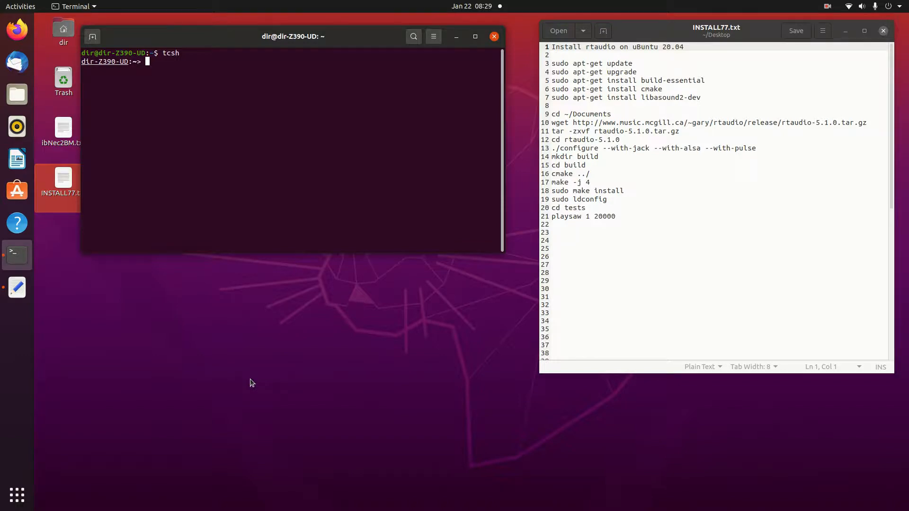
Refresh the Ubuntu package lists with 'sudo apt-get update' from INSTALL77.txt
{"action": "left_click", "coordinate": [633, 63]}
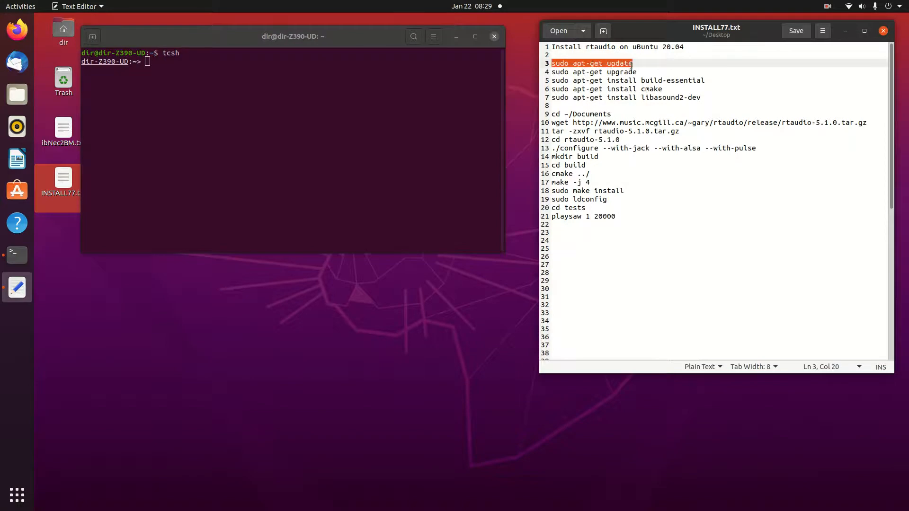
{"action": "right_click", "coordinate": [591, 63]}
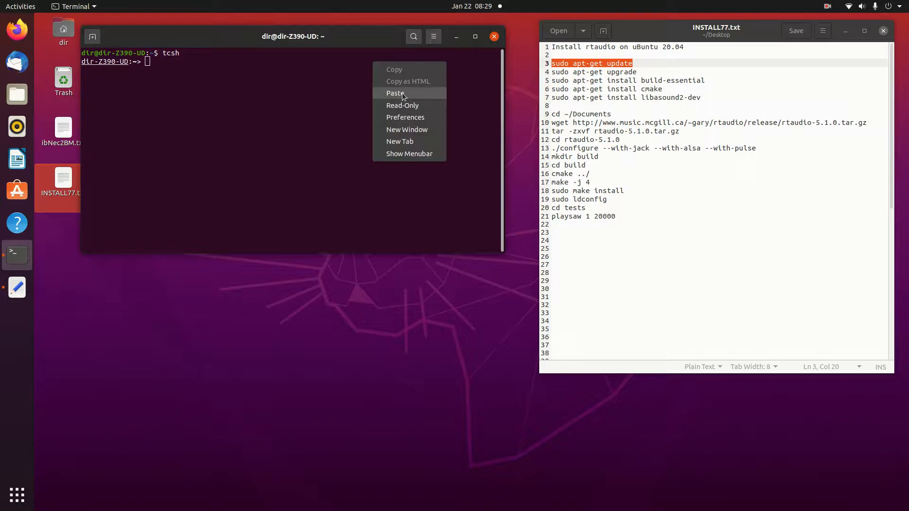
{"action": "left_click", "coordinate": [395, 93]}
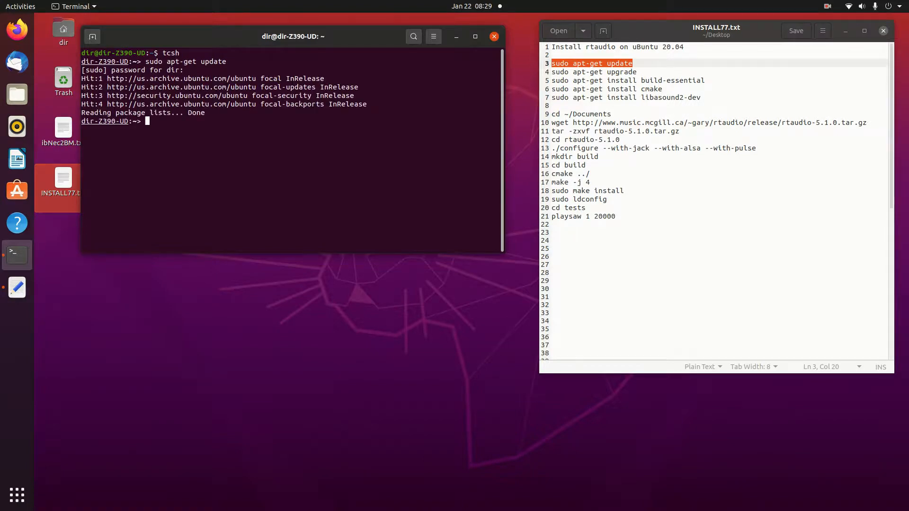
Upgrade the installed packages with 'sudo apt-get upgrade'; nothing new to upgrade
{"action": "left_click", "coordinate": [636, 71]}
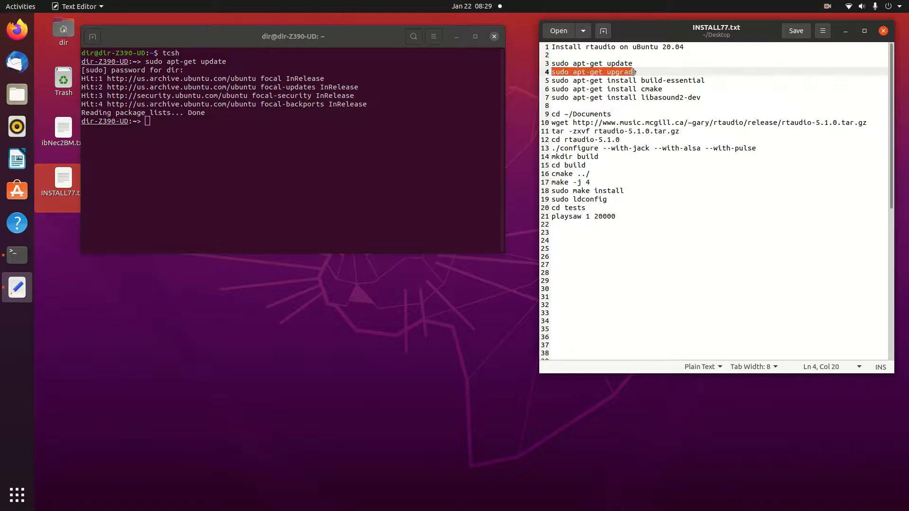
{"action": "right_click", "coordinate": [594, 72]}
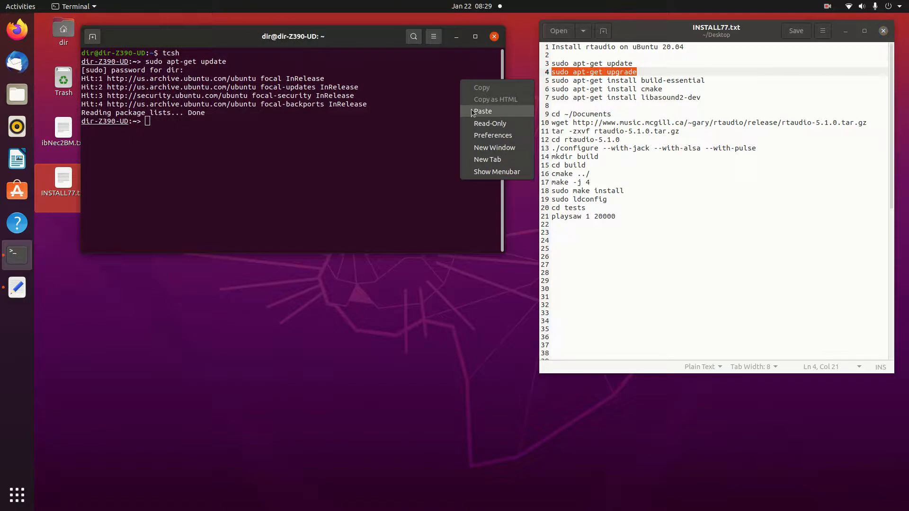
{"action": "left_click", "coordinate": [482, 111]}
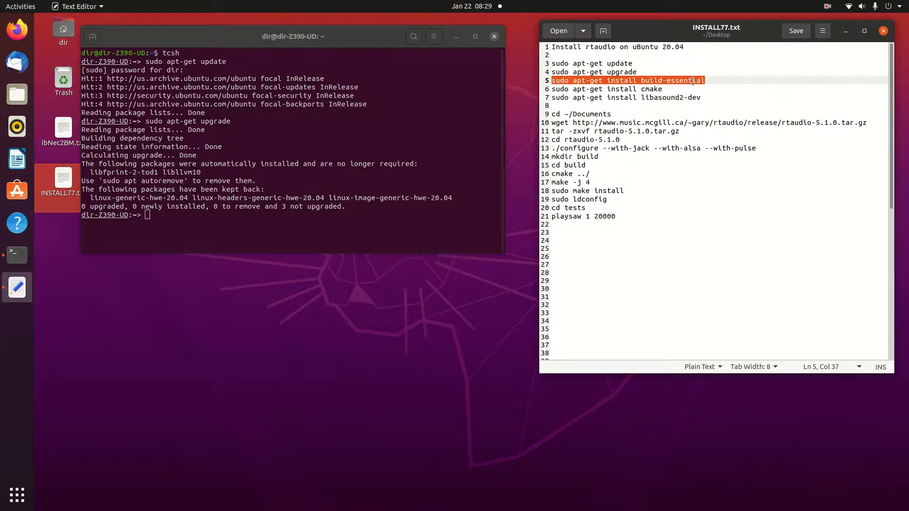
Run apt-get install for build-essential, cmake and libasound2-dev, each already newest
{"action": "right_click", "coordinate": [693, 80]}
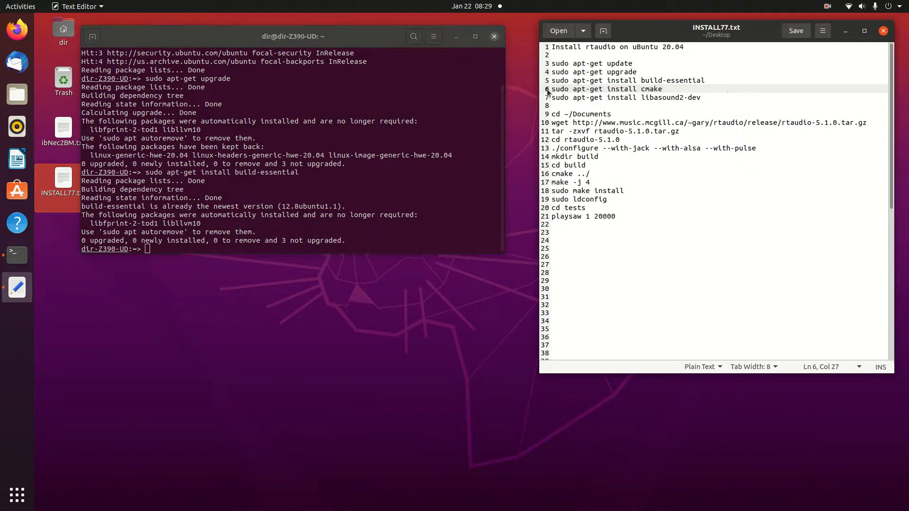
{"action": "double_click", "coordinate": [556, 88]}
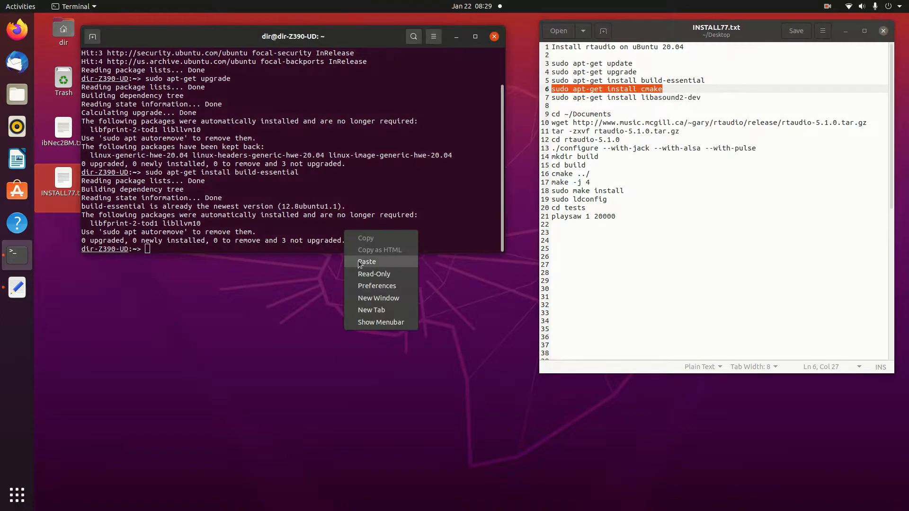
{"action": "left_click", "coordinate": [367, 262]}
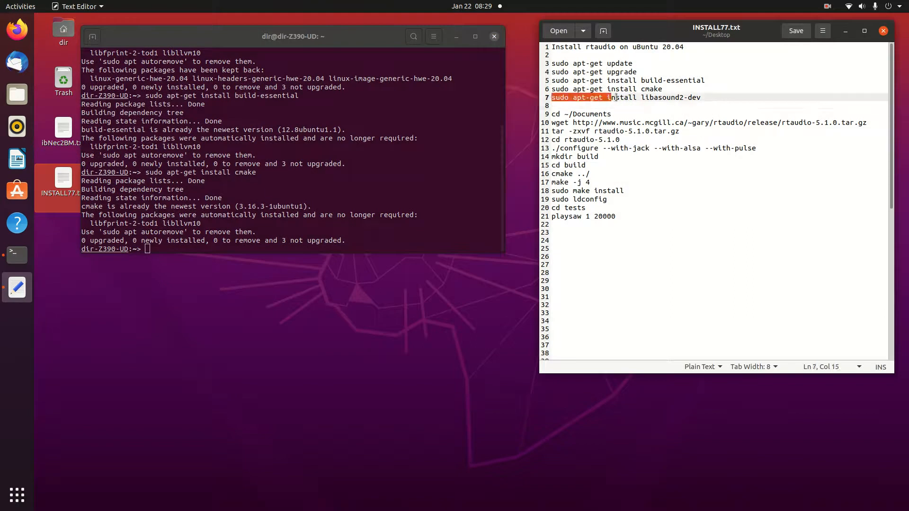
{"action": "right_click", "coordinate": [637, 97]}
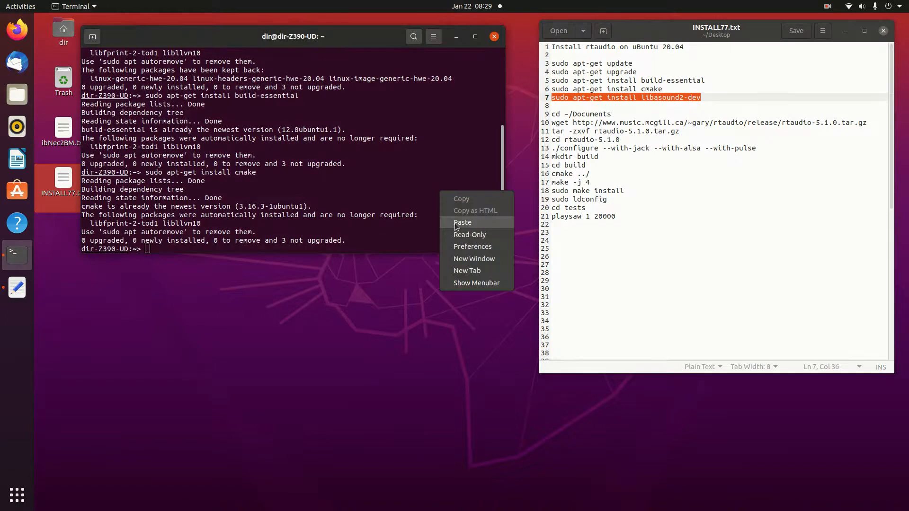
{"action": "left_click", "coordinate": [462, 222]}
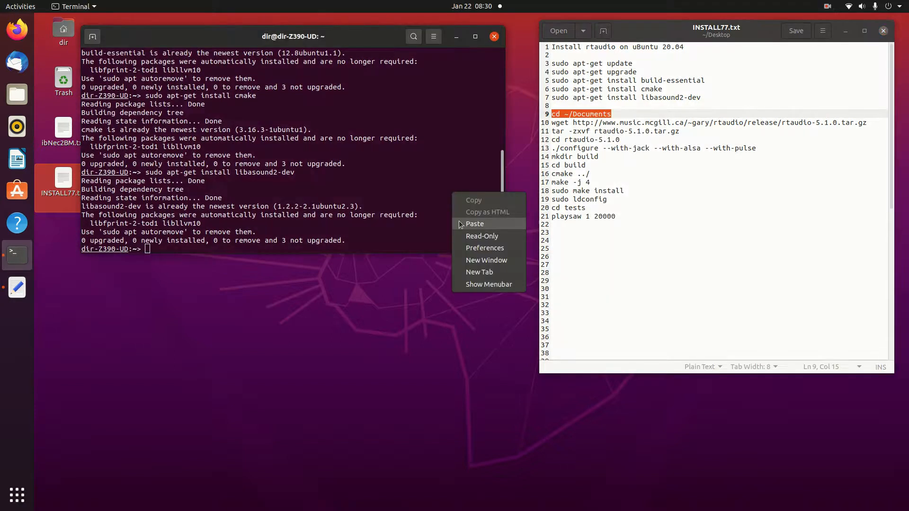
Change to ~/Documents and download rtaudio-5.1.0.tar.gz from the McGill site with wget
{"action": "left_click", "coordinate": [475, 223]}
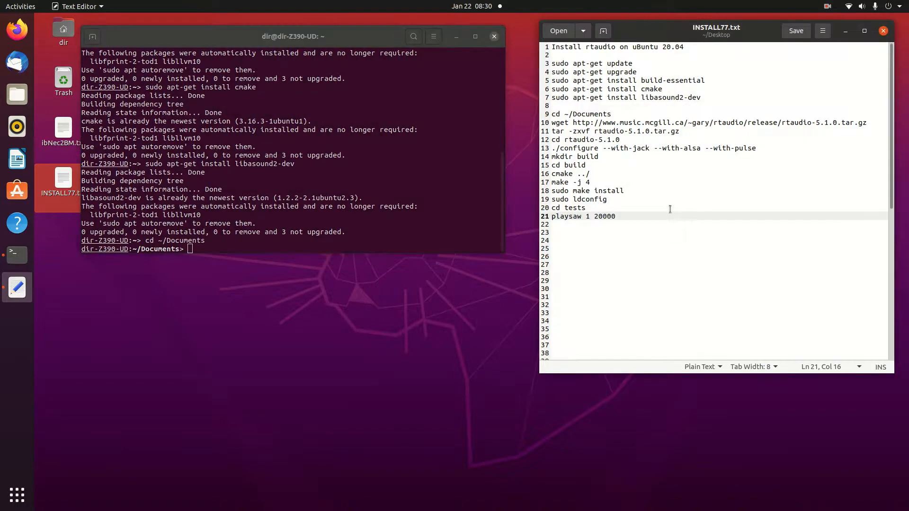
{"action": "left_click_drag", "start_coordinate": [551, 122], "coordinate": [632, 122]}
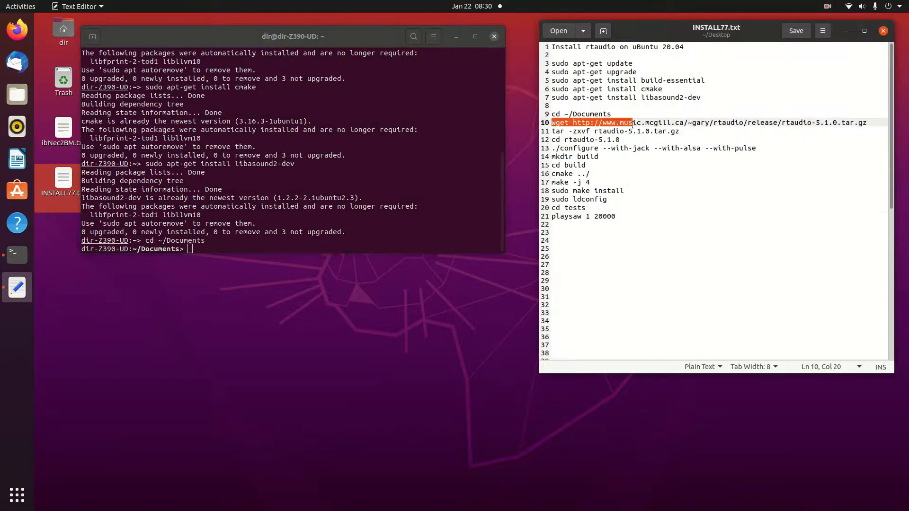
{"action": "left_click_drag", "start_coordinate": [632, 122], "coordinate": [826, 122]}
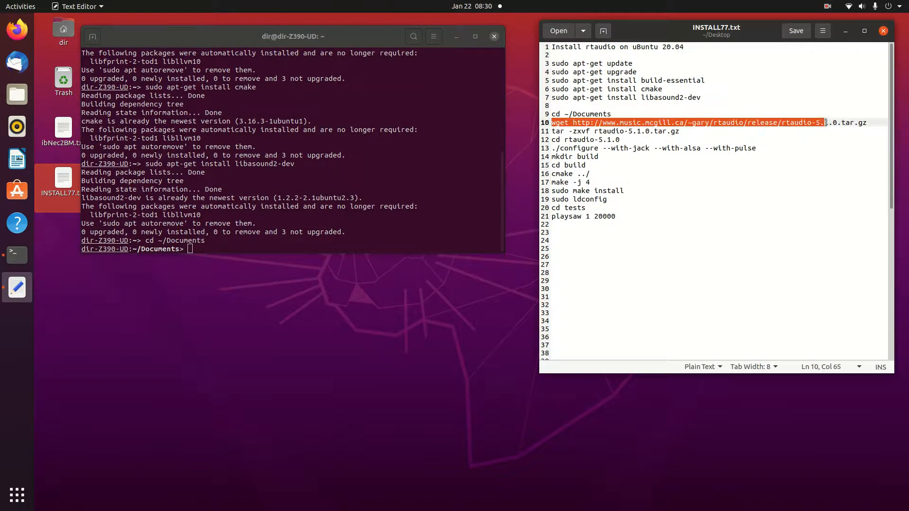
{"action": "right_click", "coordinate": [861, 123]}
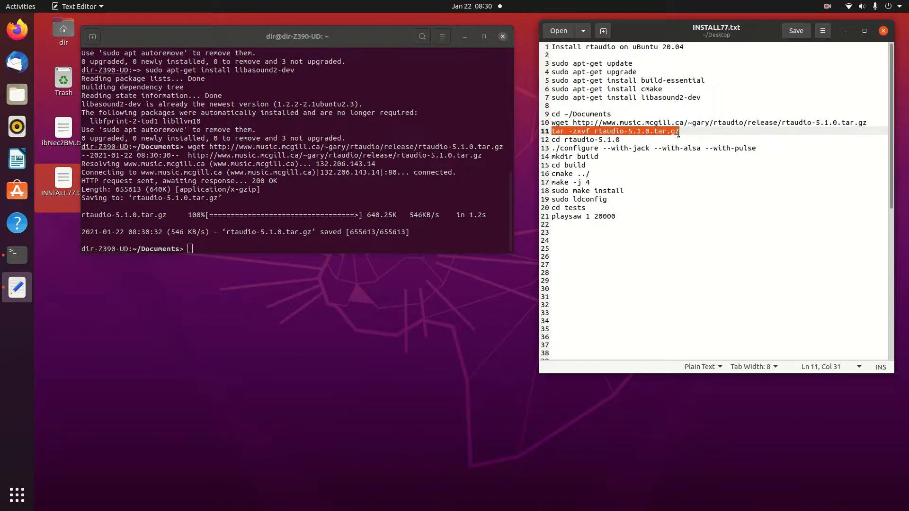
Extract the rtaudio-5.1.0 archive and change into the rtaudio-5.1.0 folder
{"action": "right_click", "coordinate": [677, 132]}
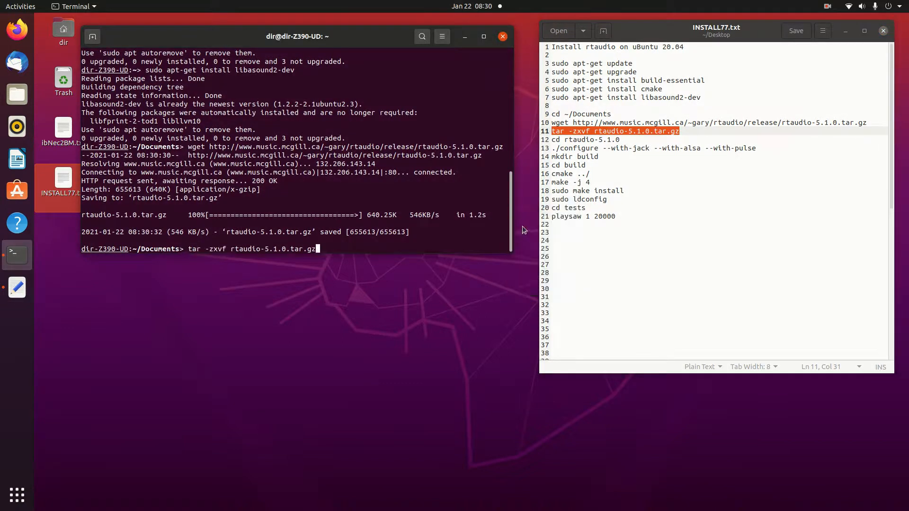
{"action": "key", "text": "Return"}
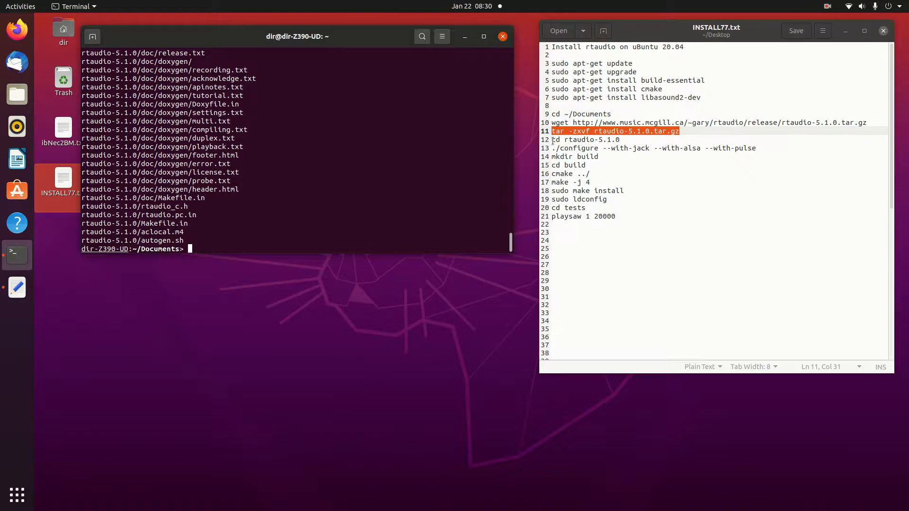
{"action": "right_click", "coordinate": [585, 140]}
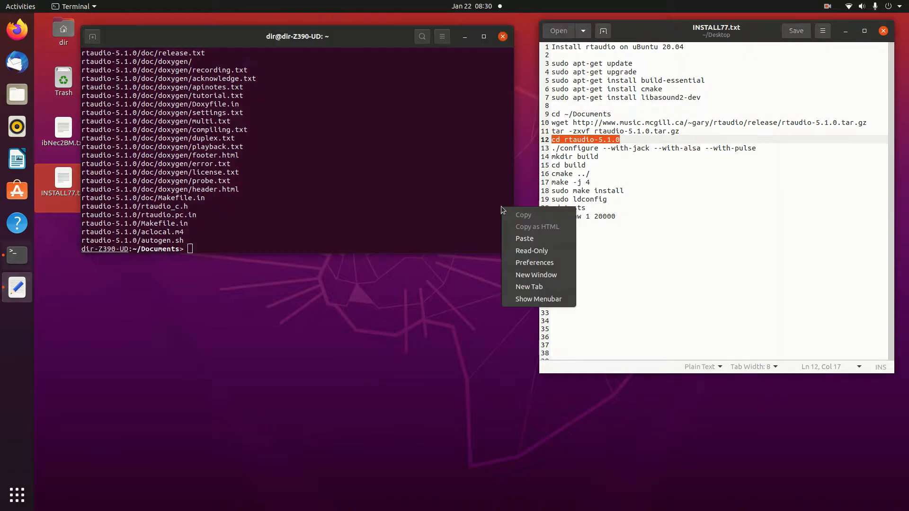
{"action": "left_click", "coordinate": [524, 238]}
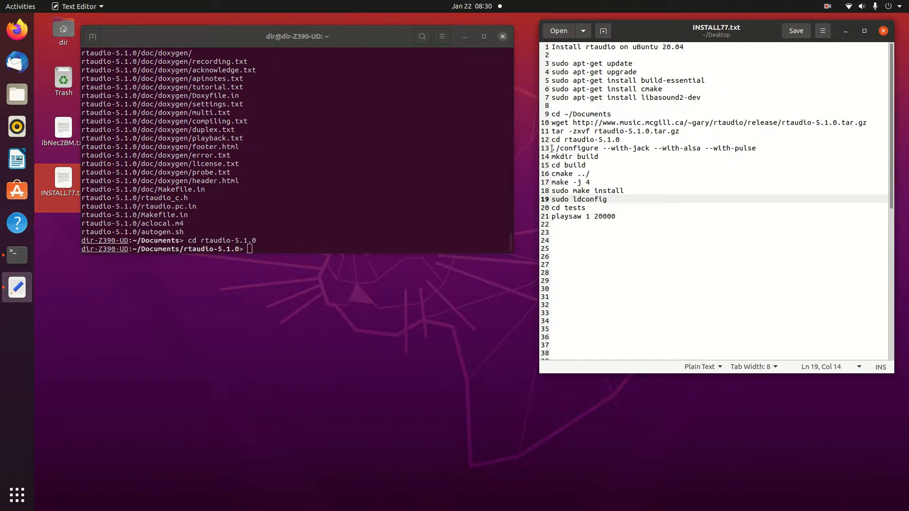
Run './configure --with-jack --with-alsa --with-pulse', which stops needing pulse-simple
{"action": "triple_click", "coordinate": [637, 148]}
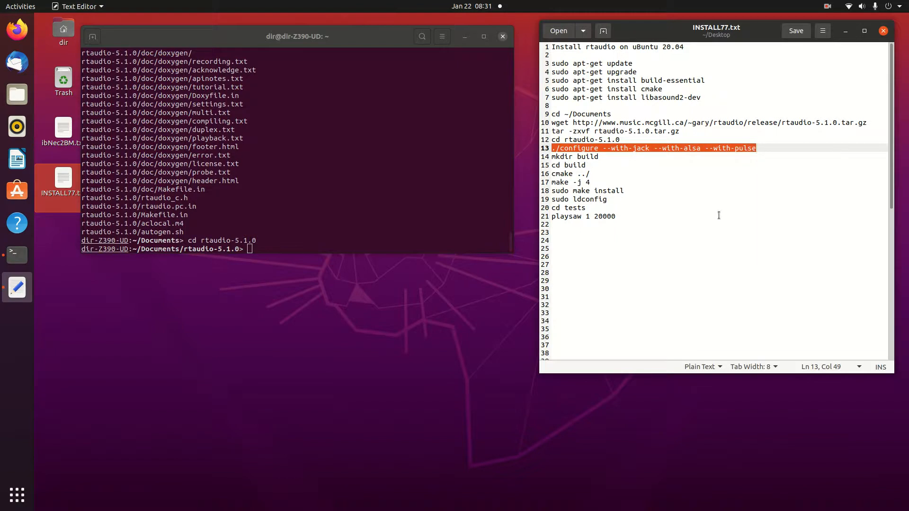
{"action": "type", "text": "./configure --with-jack --with-alsa --with-pulse"}
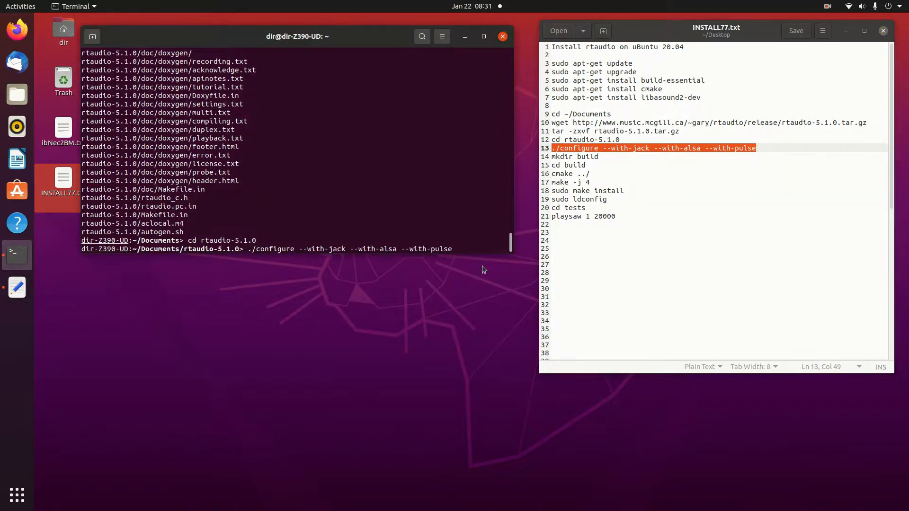
{"action": "key", "text": "Return"}
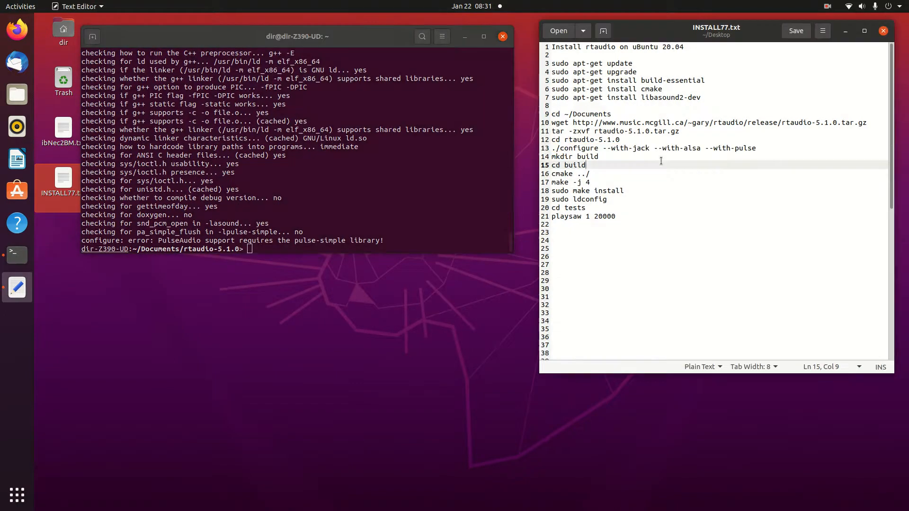
Create a build folder with 'mkdir build' and change into it
{"action": "double_click", "coordinate": [574, 156]}
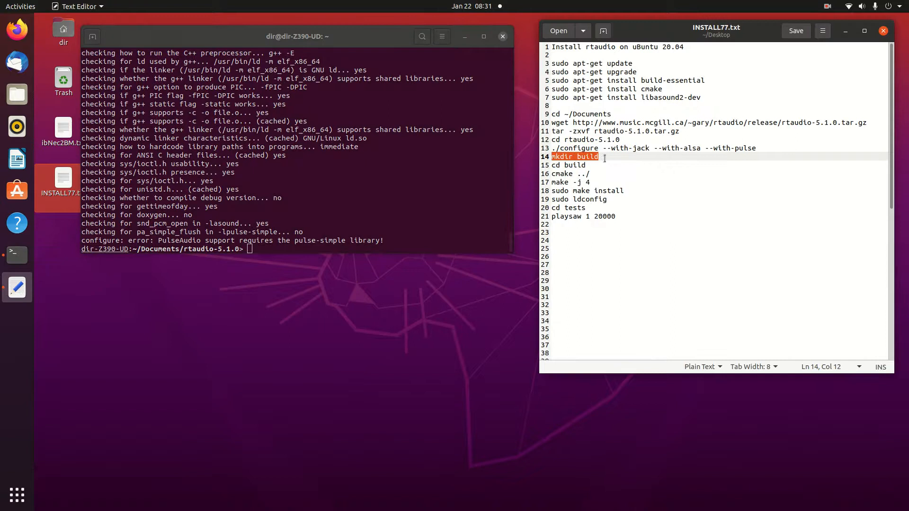
{"action": "right_click", "coordinate": [603, 158]}
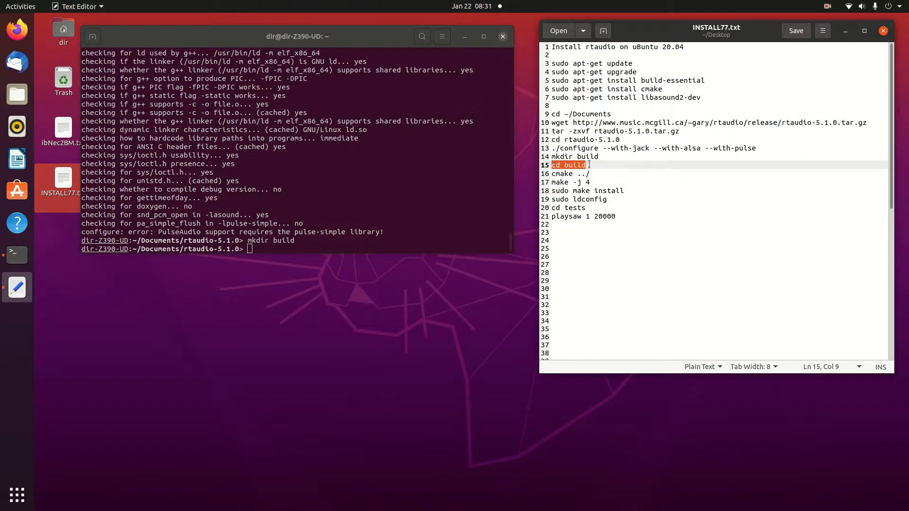
{"action": "right_click", "coordinate": [568, 166]}
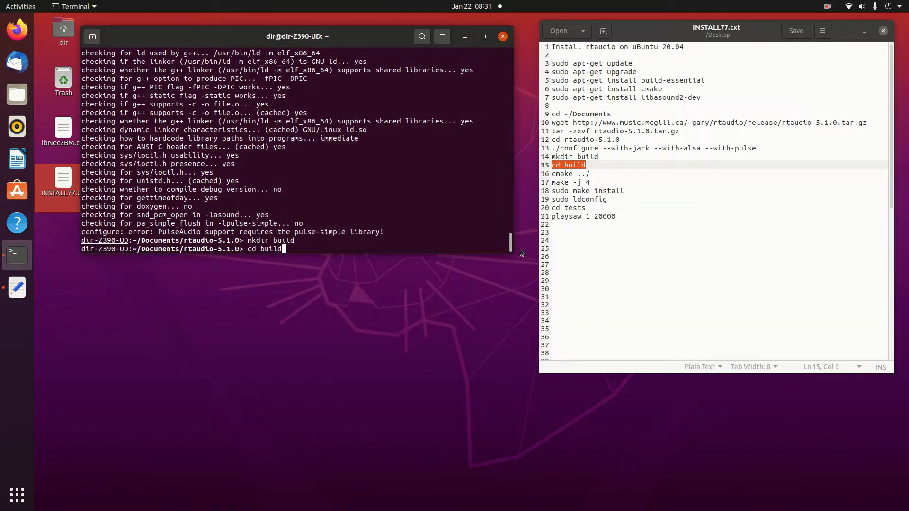
{"action": "key", "text": "Return"}
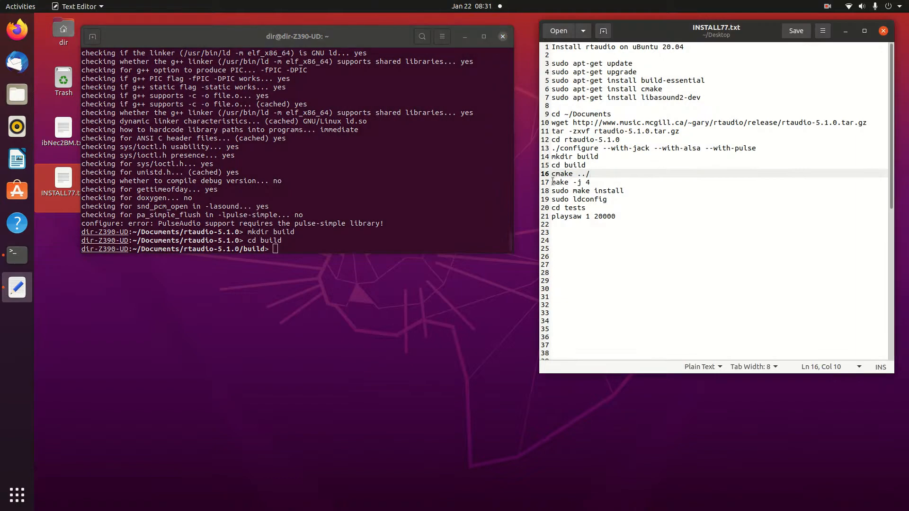
Begin entering the cmake command in the build folder
{"action": "right_click", "coordinate": [568, 182]}
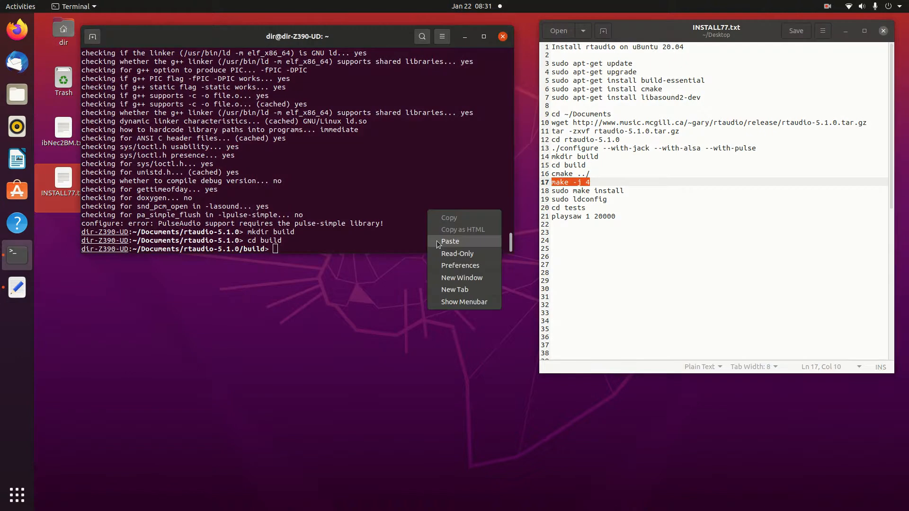
{"action": "left_click", "coordinate": [450, 241]}
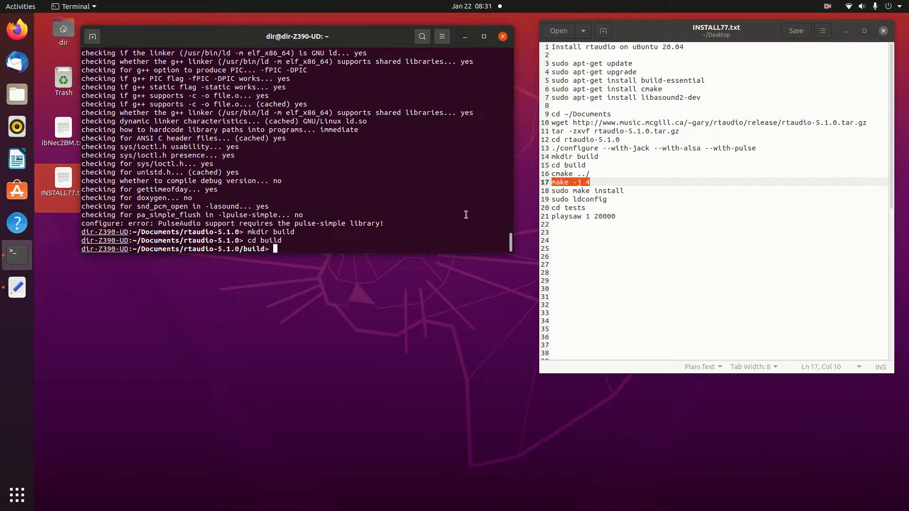
{"action": "type", "text": "cmak"}
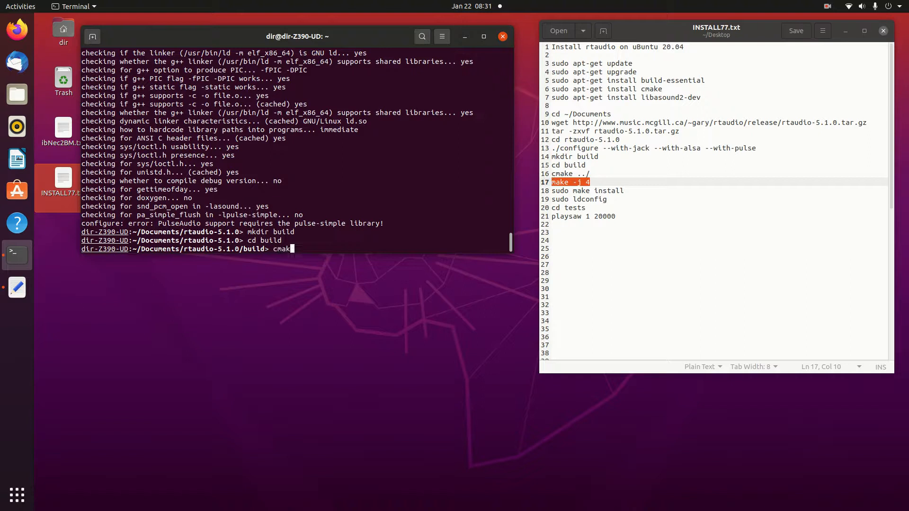
Configure with 'cmake ../' and compile RtAudio and its tests using 'make -j 4'
{"action": "type", "text": "e ../"}
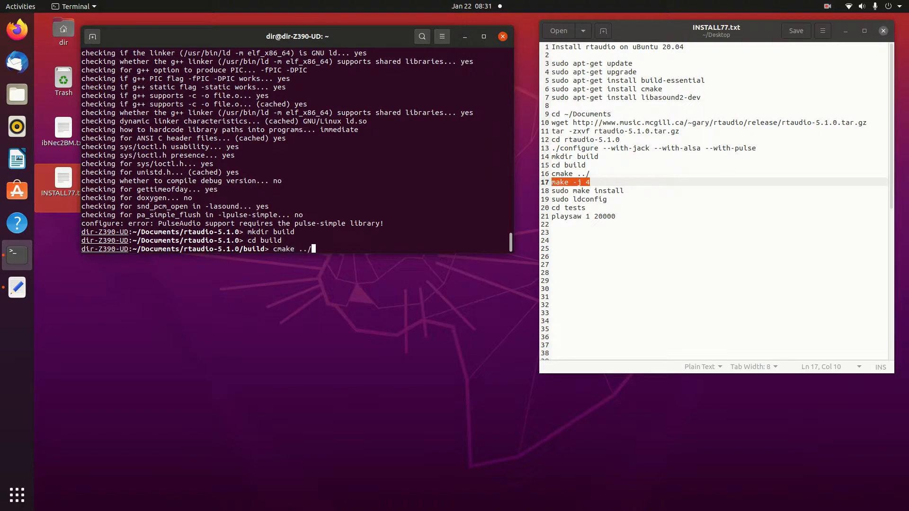
{"action": "key", "text": "Return"}
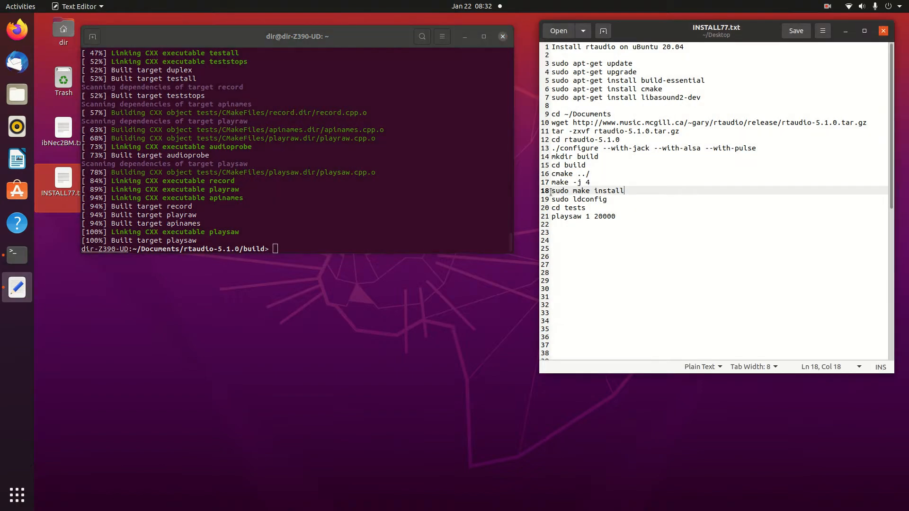
Install librtaudio, RtAudio.h and CMake files into /usr/local with 'sudo make install'
{"action": "double_click", "coordinate": [587, 191]}
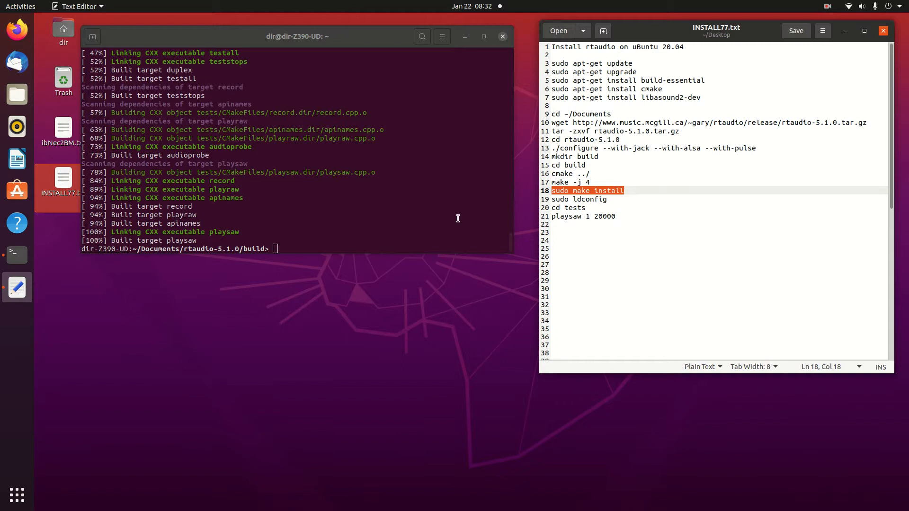
{"action": "type", "text": "sudo make install"}
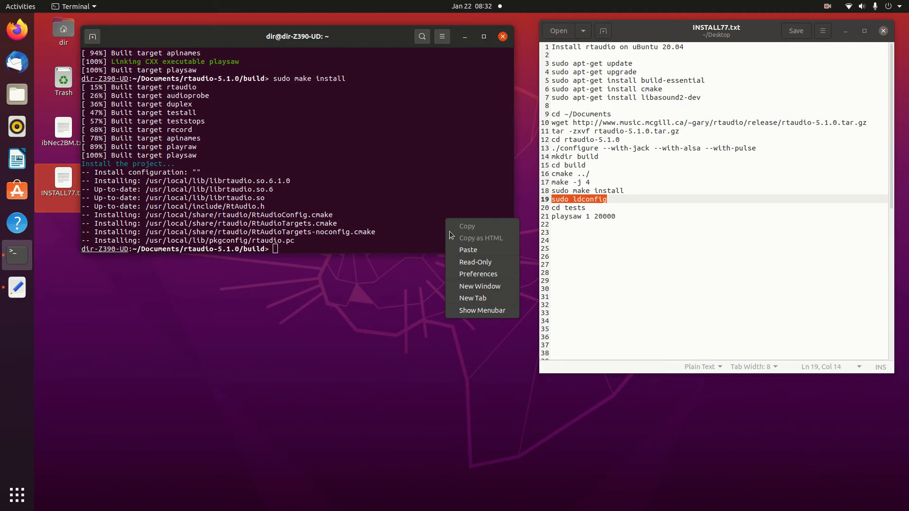
{"action": "left_click", "coordinate": [465, 249]}
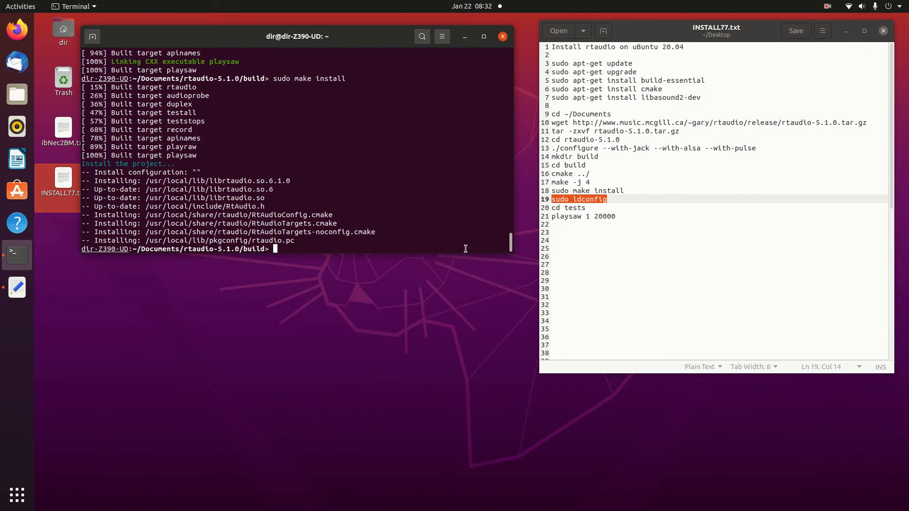